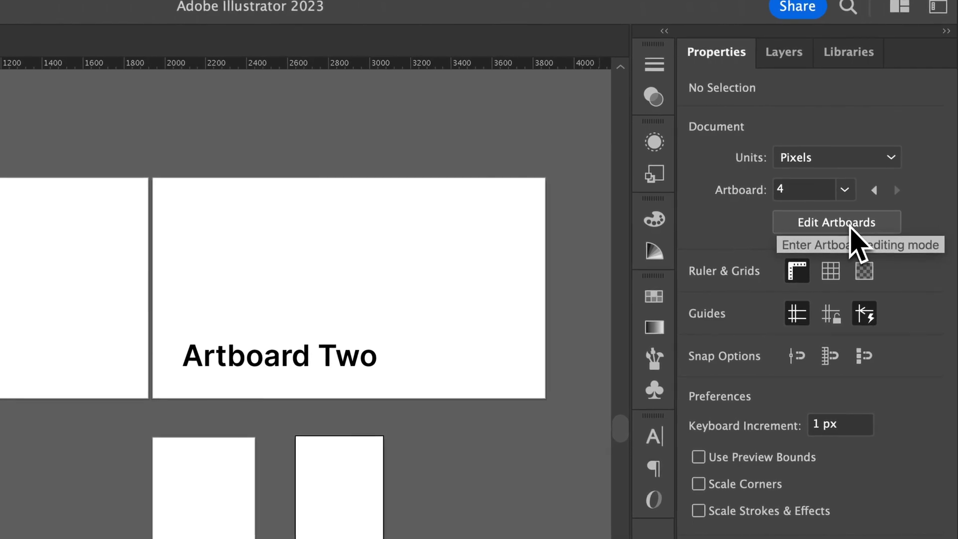
Step: Enter artboard editing mode from the Properties panel to work on Artboard 4
click(836, 221)
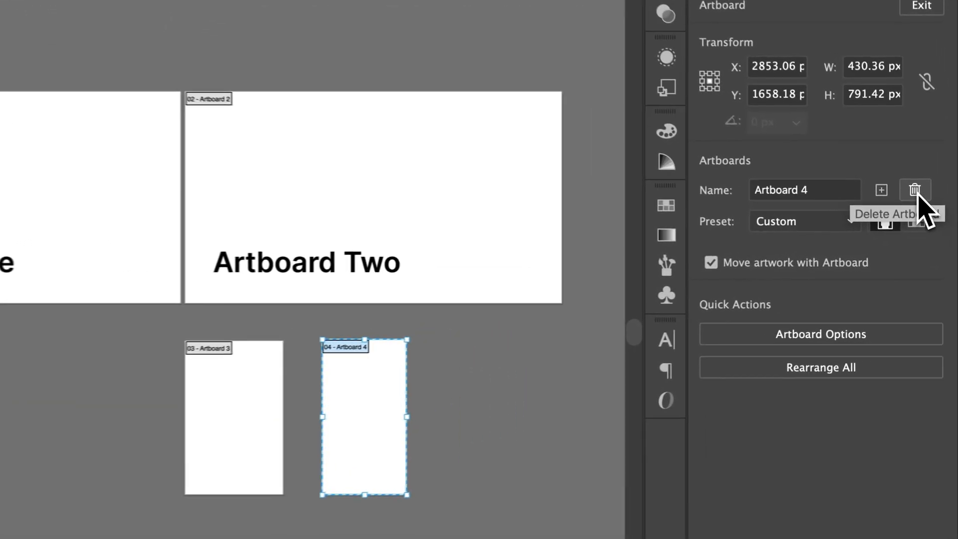
Step: Exit artboard editing mode by clicking outside the artboards
click(914, 190)
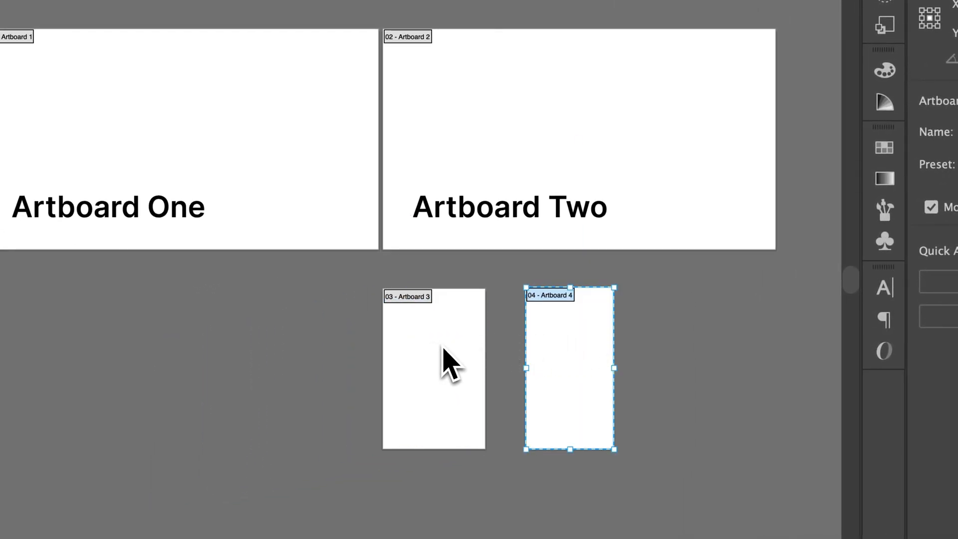
click(433, 367)
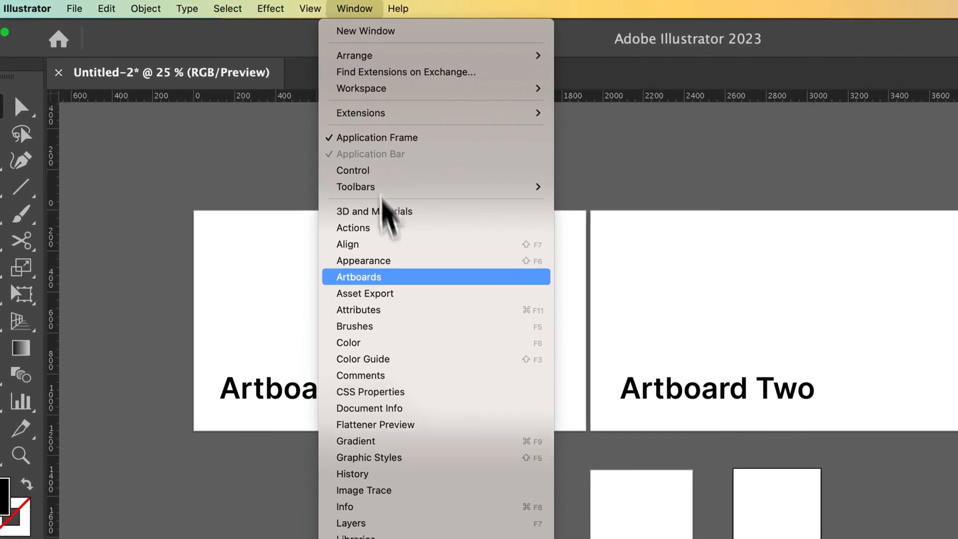
Step: Open the Artboards panel, move it aside, and run Delete Empty Artboards from its flyout
click(358, 276)
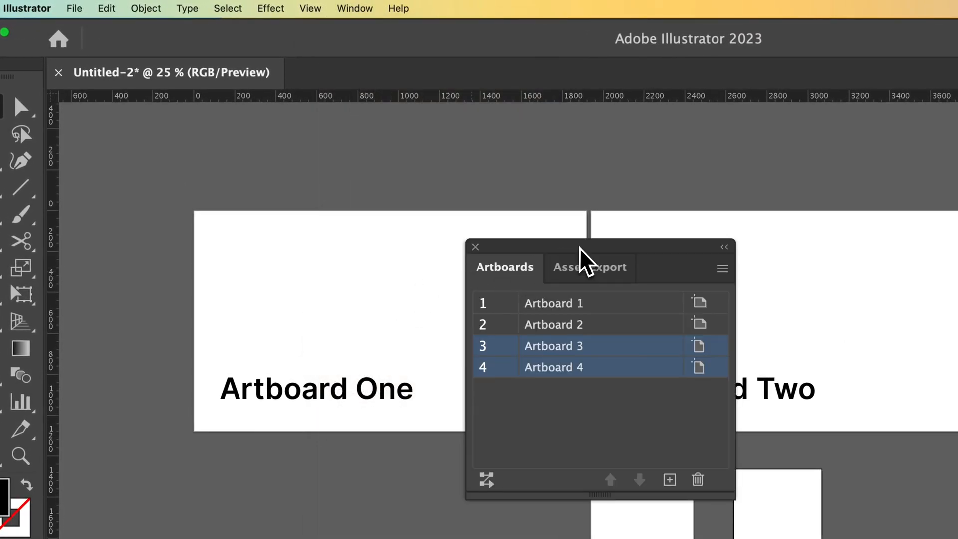
drag(580, 247, 211, 130)
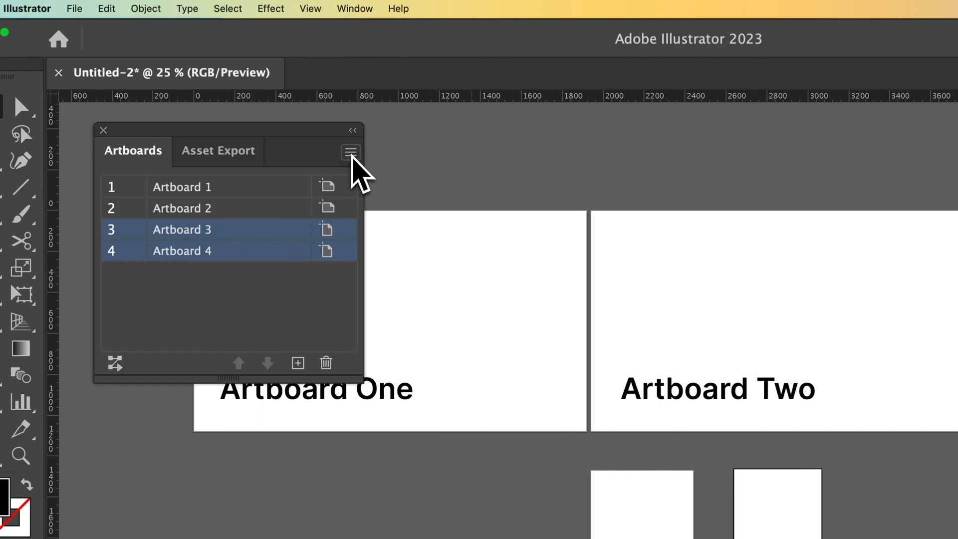
click(349, 152)
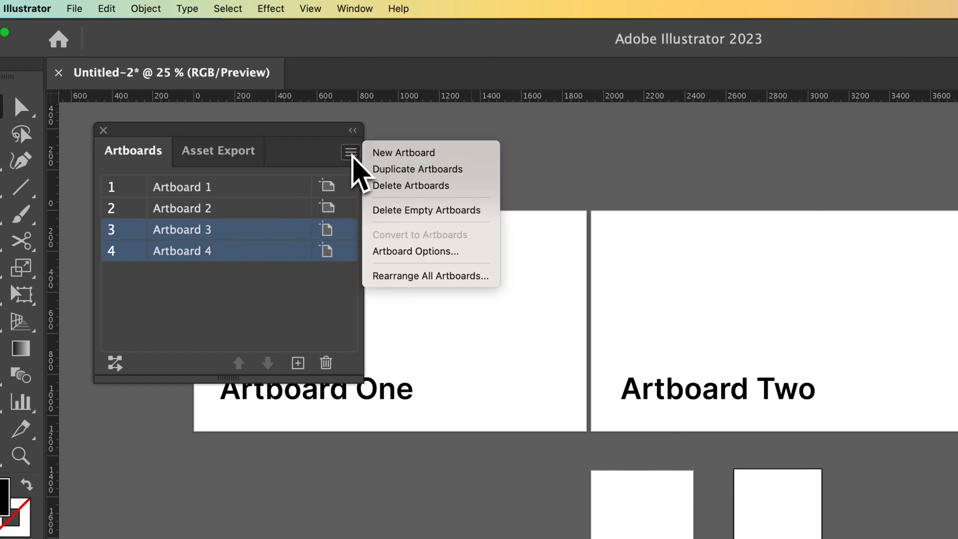
mouse_move(427, 209)
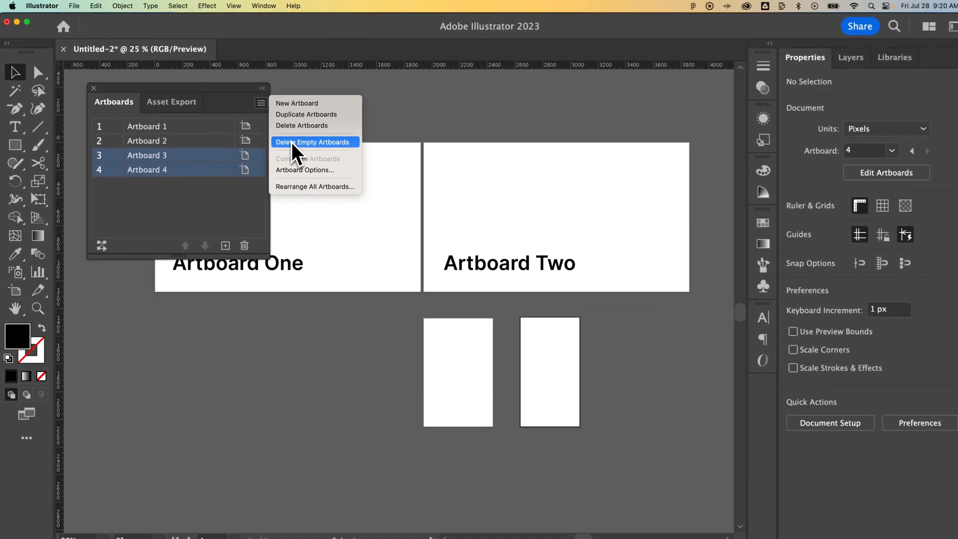
click(312, 141)
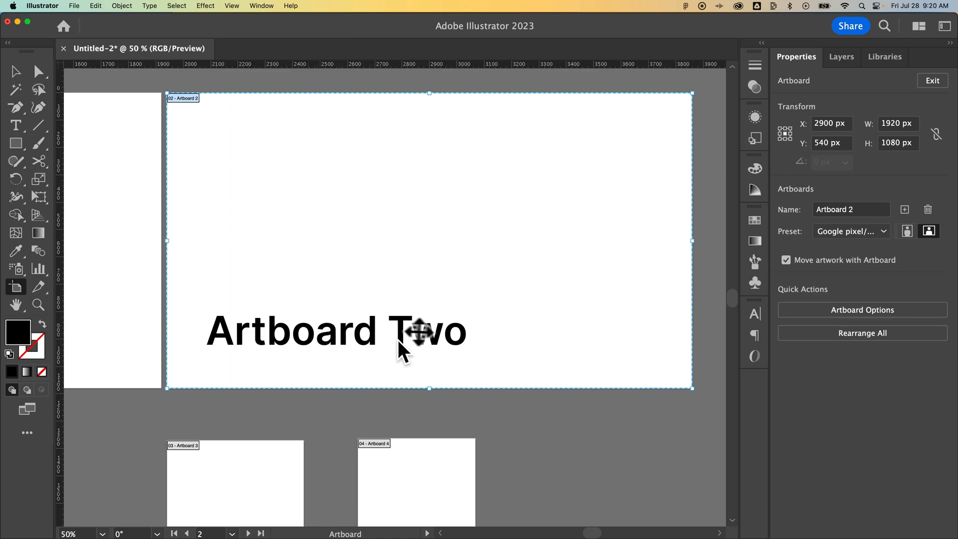
mouse_move(481, 231)
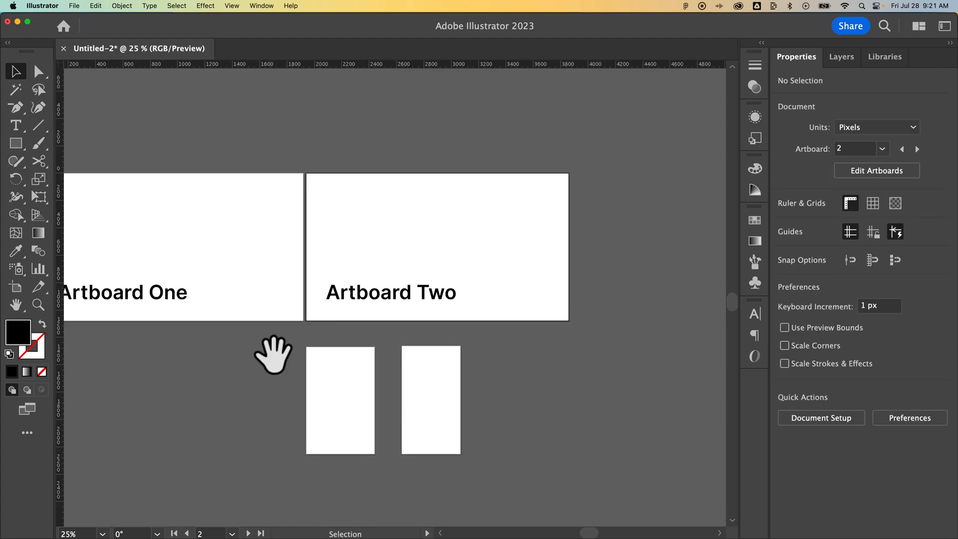
drag(272, 354, 351, 363)
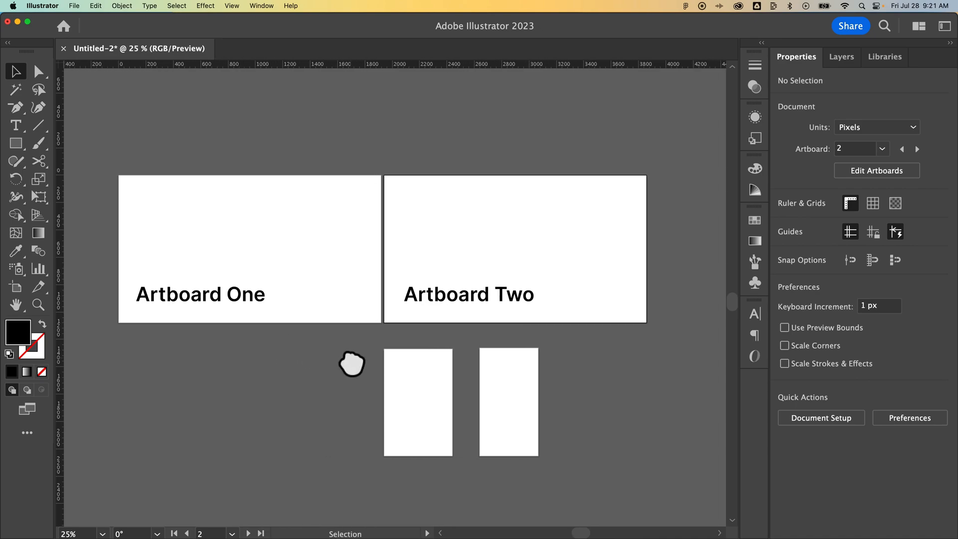
click(467, 293)
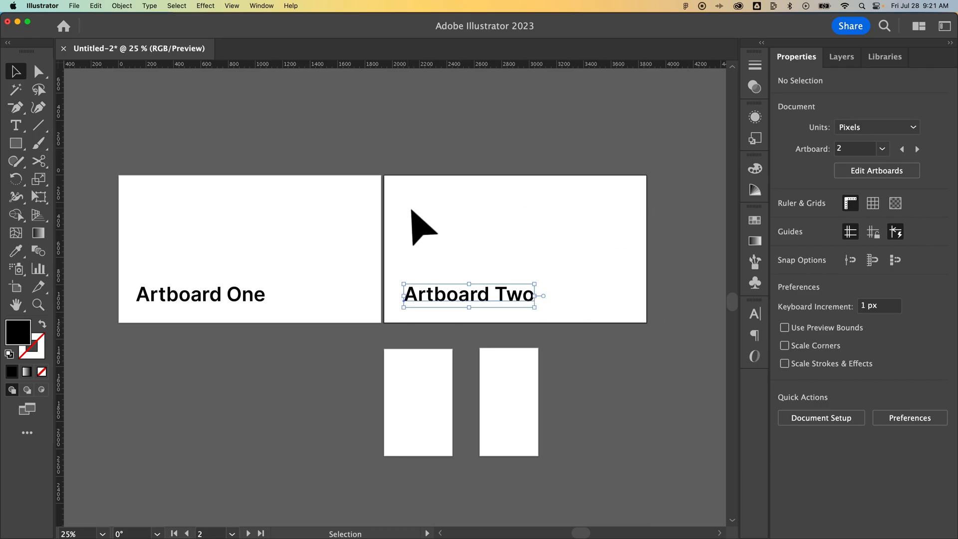
click(468, 294)
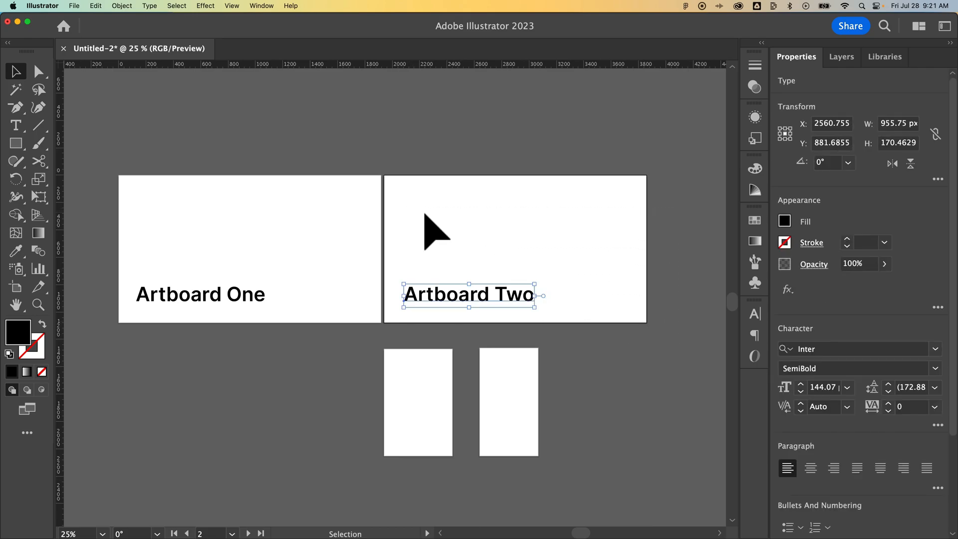